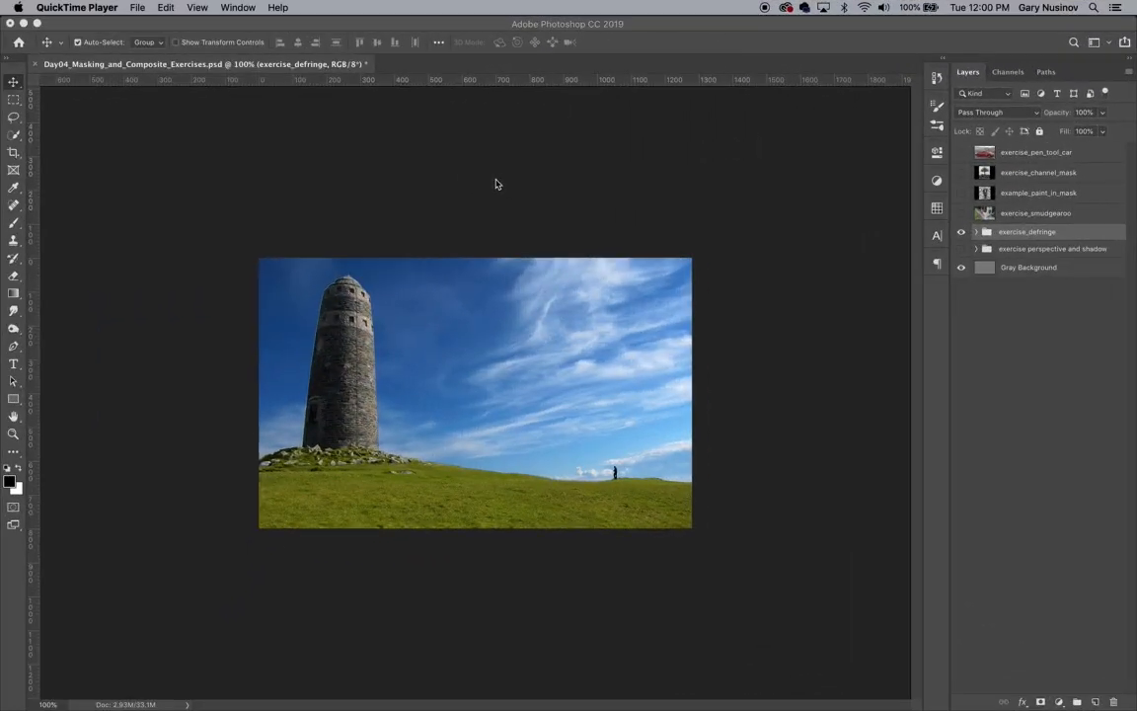
{"action": "mouse_move", "coordinate": [553, 178]}
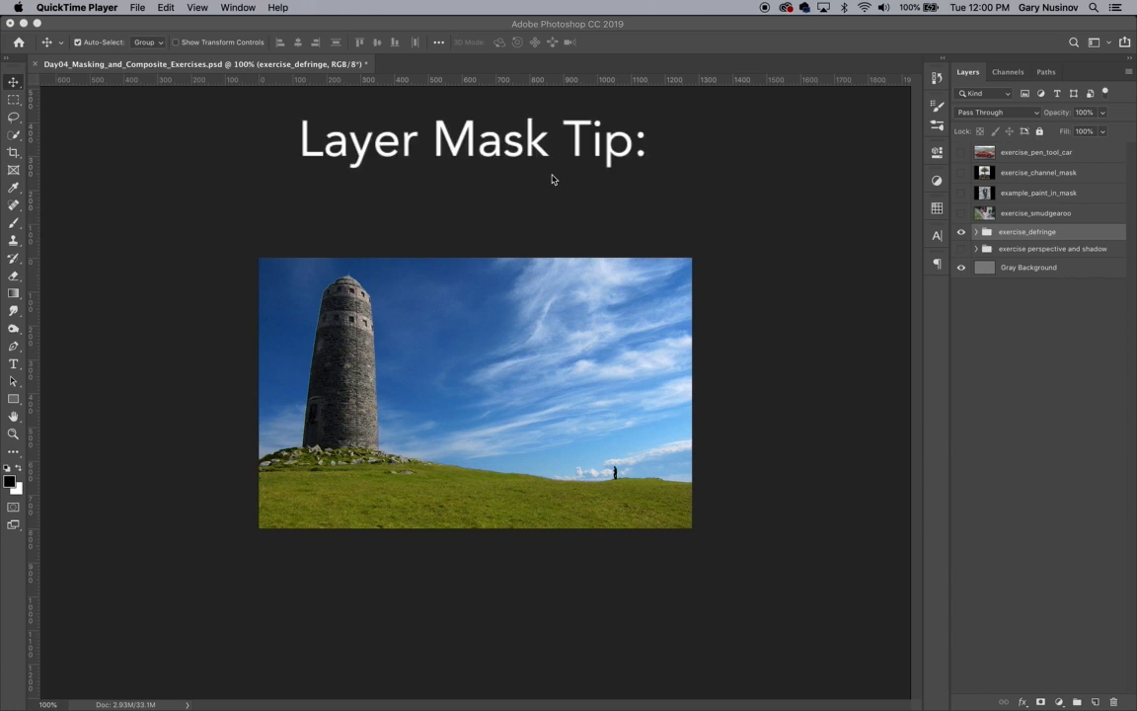
Expand exercise_defringe to show its curves and color-balance layers above the Original tower photo
{"action": "type", "text": "NEVER MAKE THE SAME LAYER MASK TWICE"}
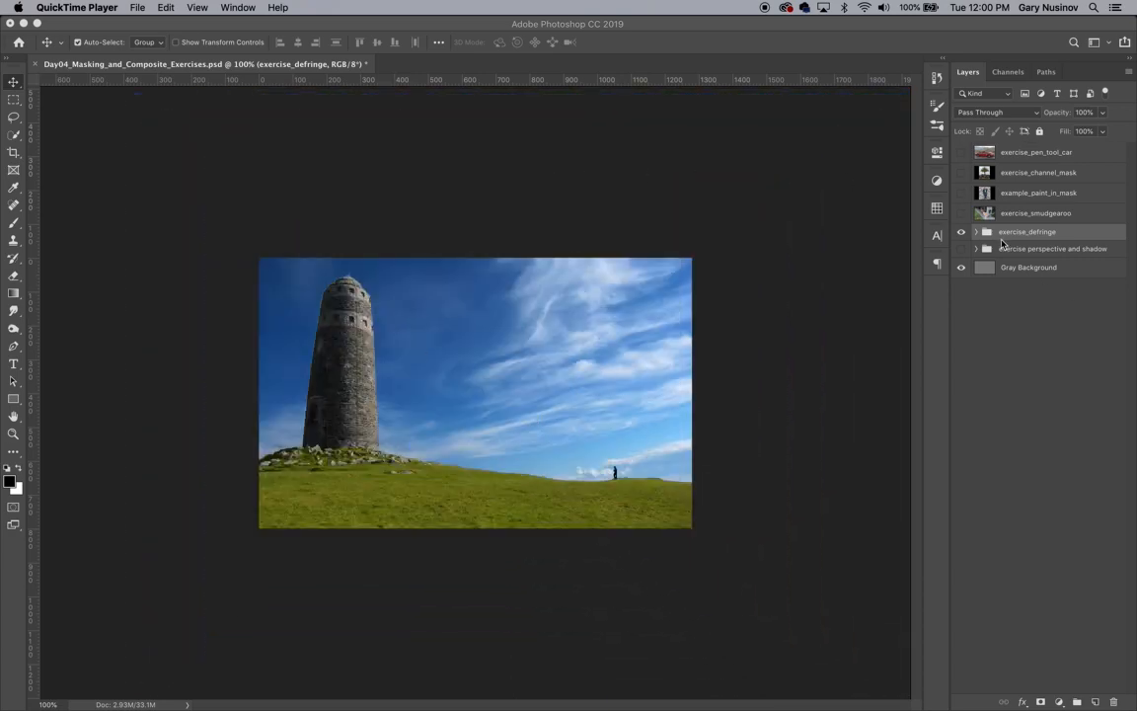
{"action": "left_click", "coordinate": [977, 230]}
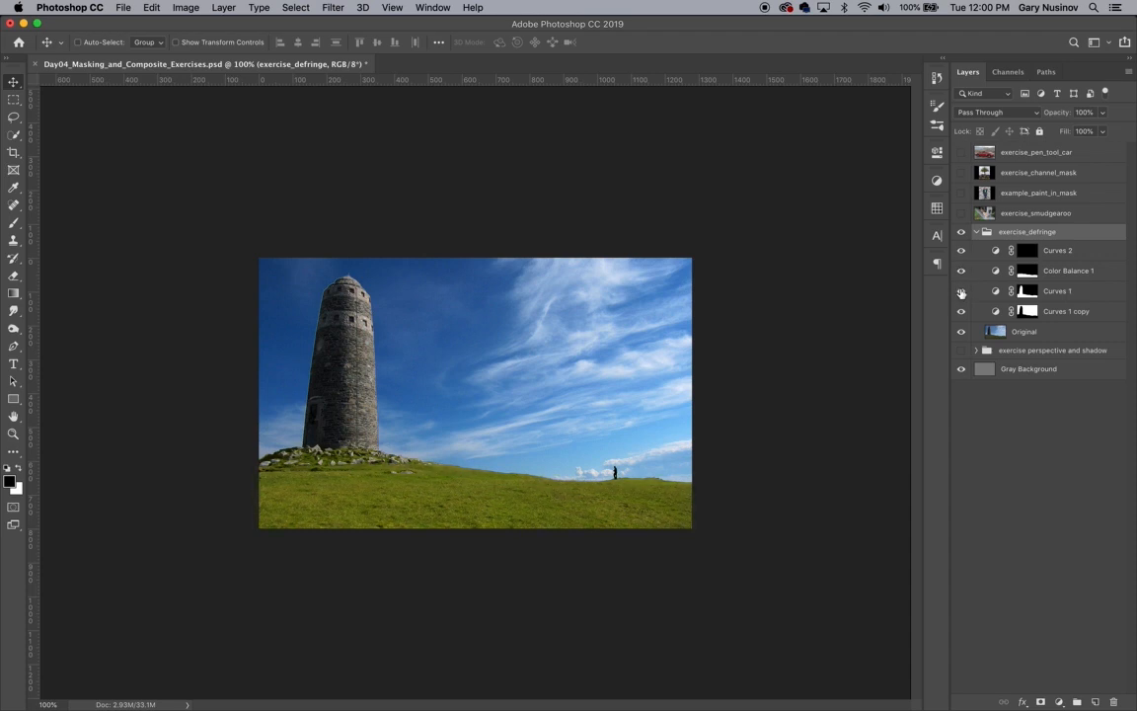
{"action": "left_click", "coordinate": [962, 290]}
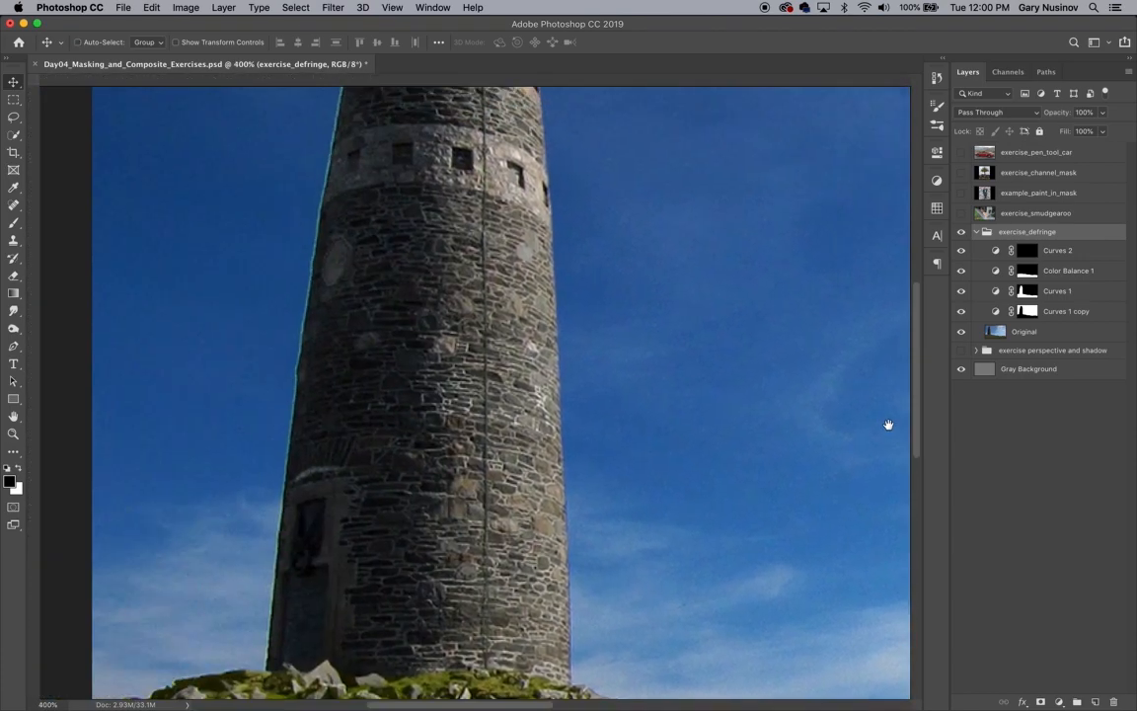
{"action": "left_click_drag", "start_coordinate": [888, 425], "coordinate": [707, 566]}
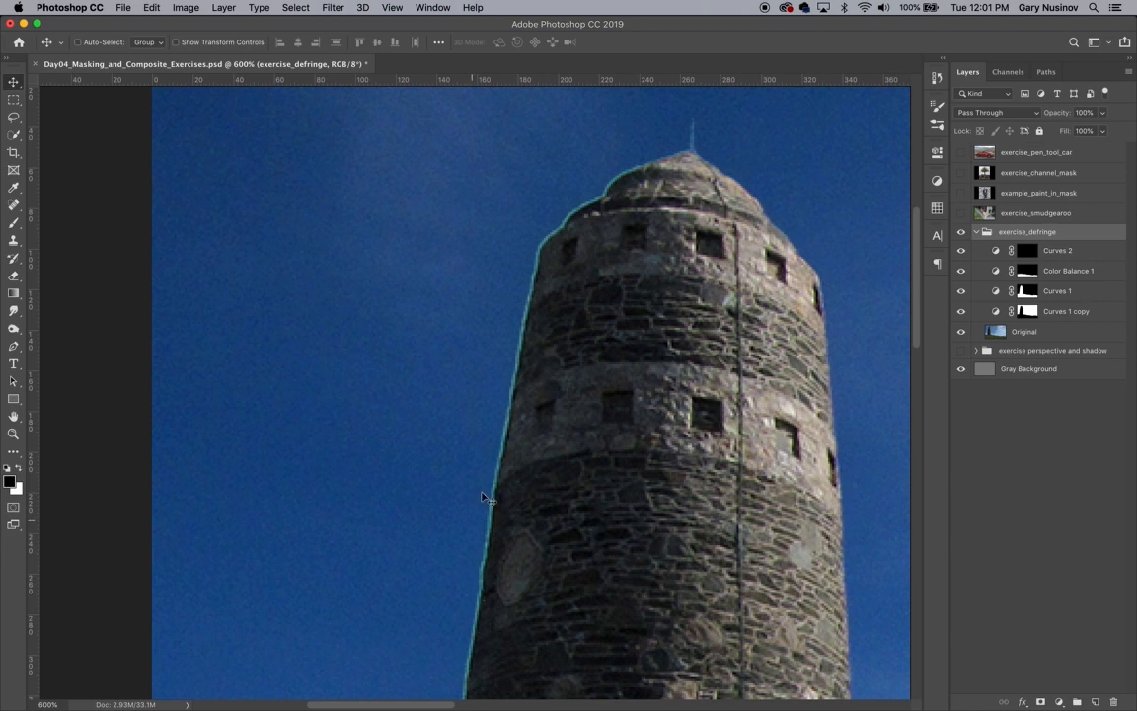
{"action": "mouse_move", "coordinate": [809, 257]}
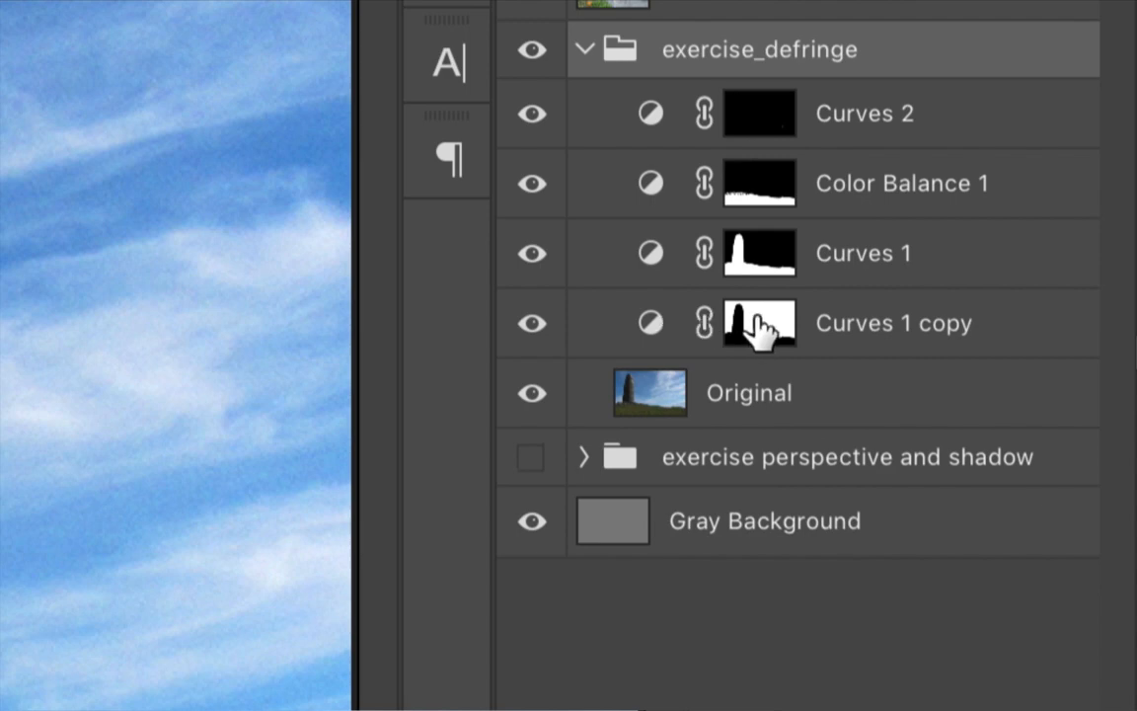
{"action": "mouse_move", "coordinate": [760, 322]}
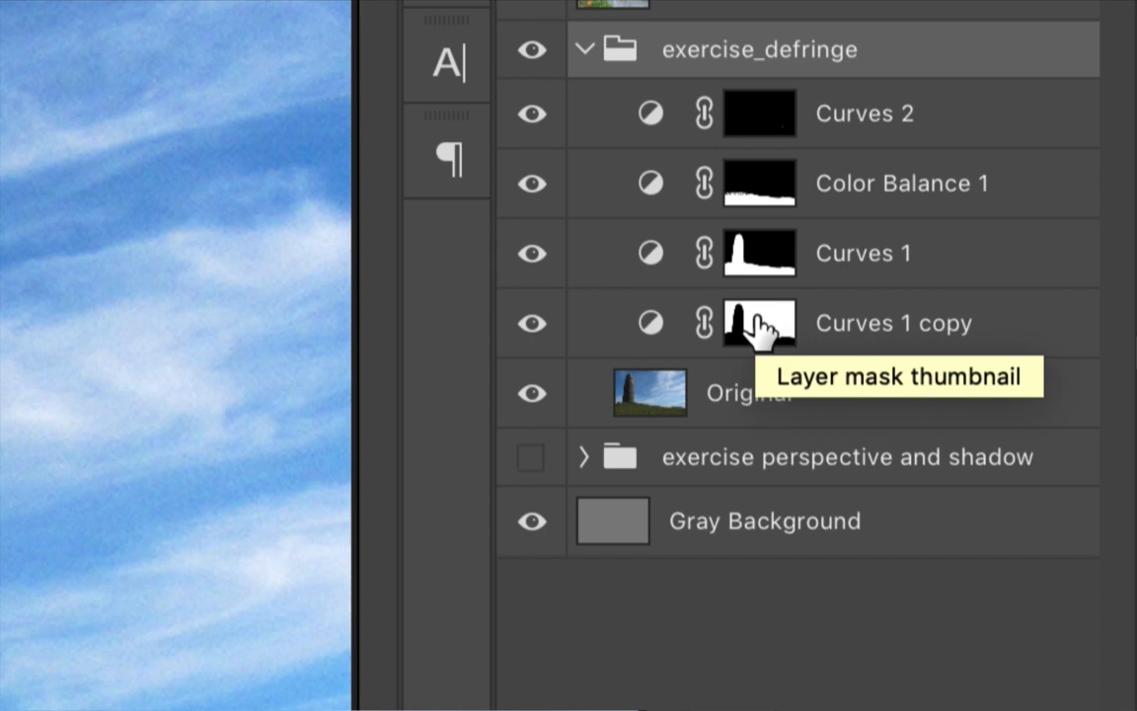
Load the Curves 1 copy layer mask as a tower-outline selection
{"action": "key", "text": "cmd"}
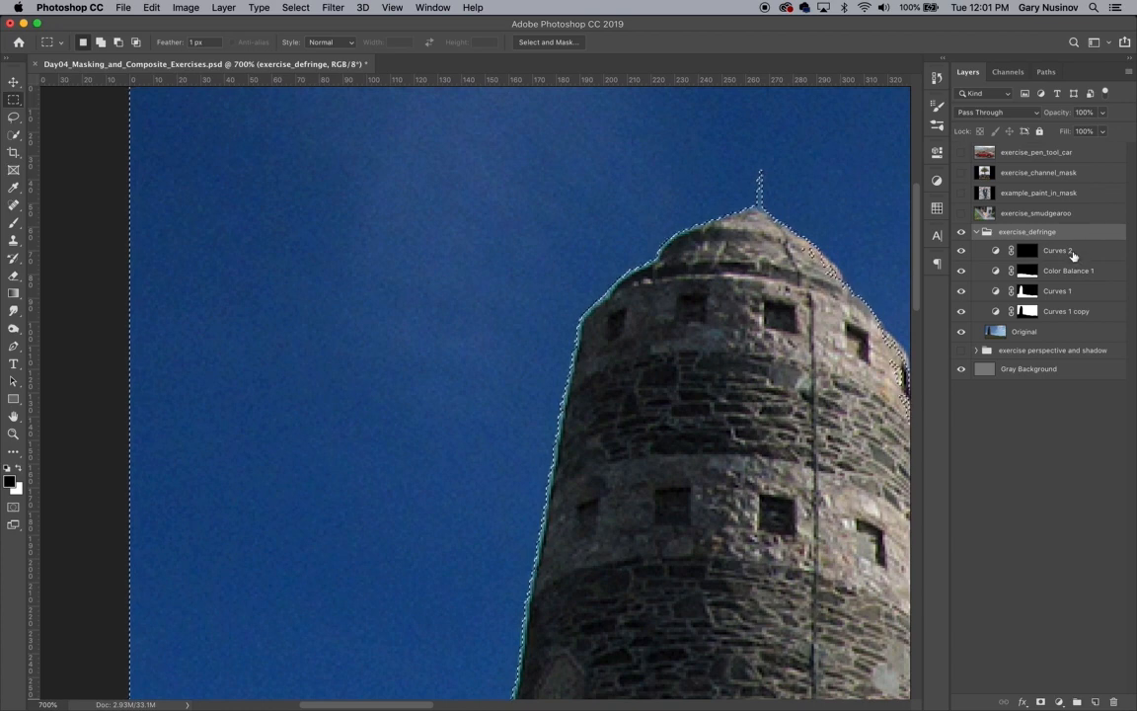
Add an empty layer above Curves 2 and name it de-fringe
{"action": "left_click", "coordinate": [1056, 249]}
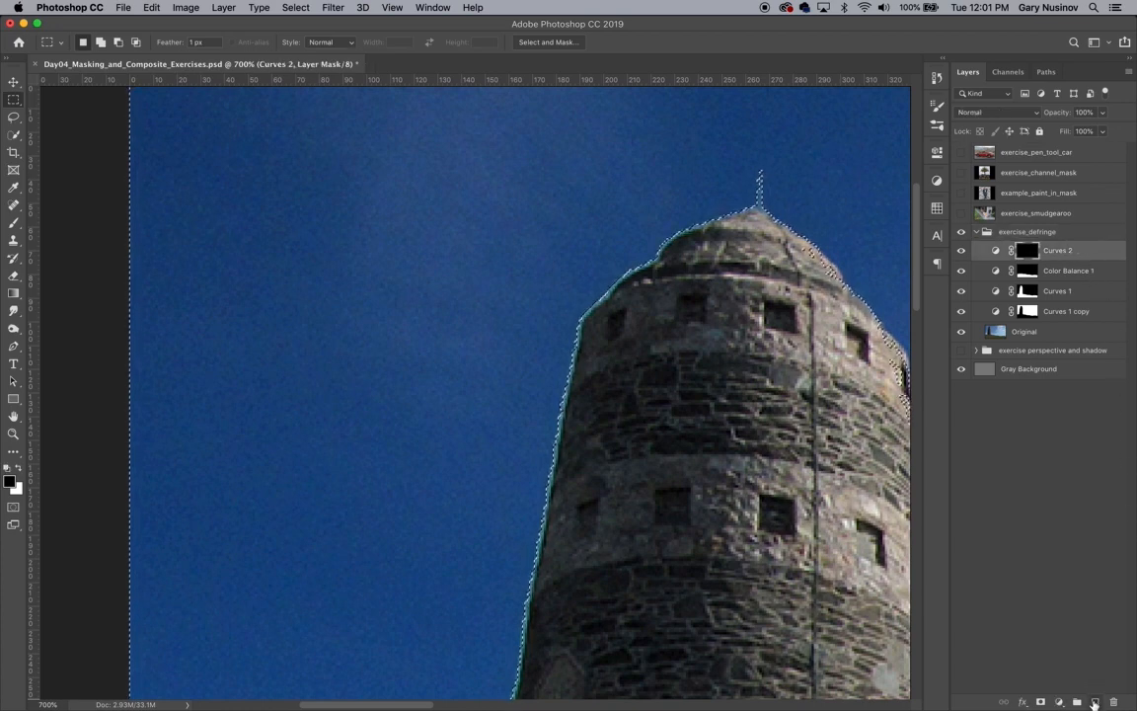
{"action": "left_click", "coordinate": [1095, 700]}
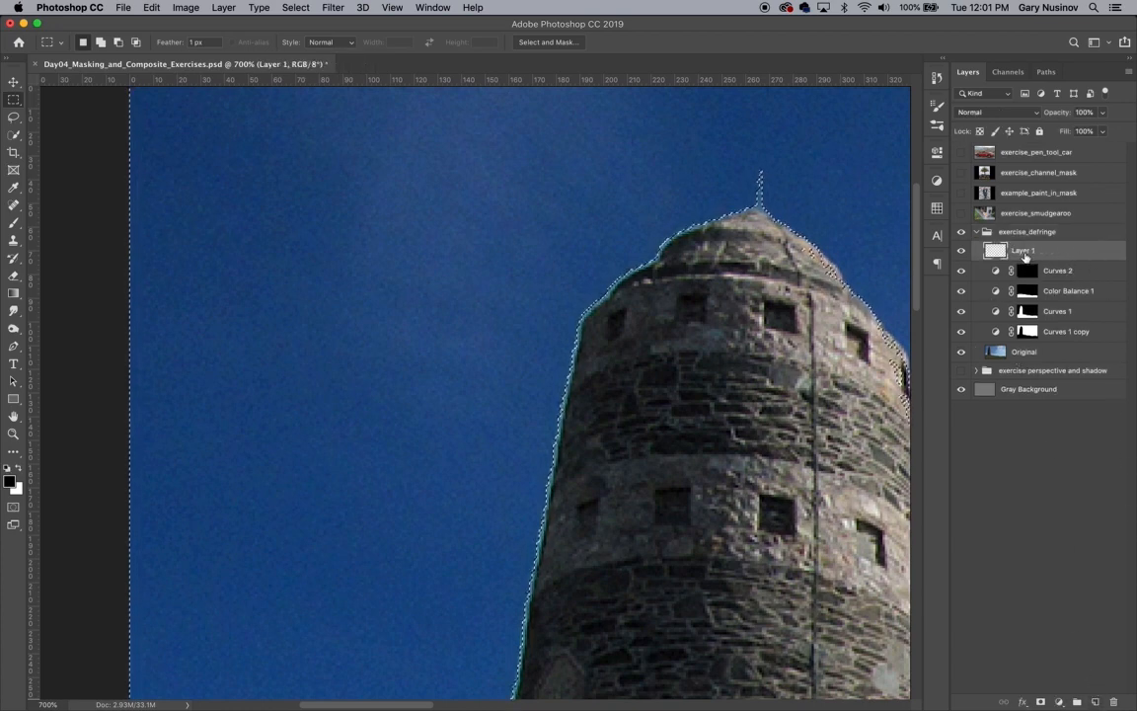
{"action": "double_click", "coordinate": [1023, 249]}
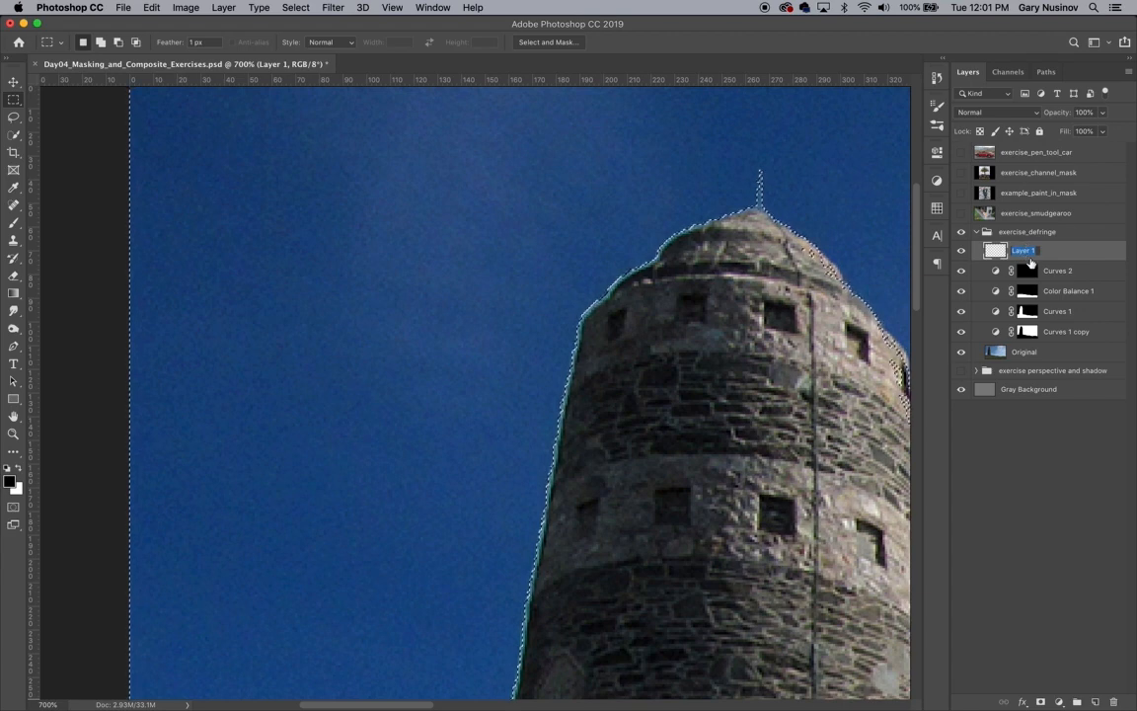
{"action": "type", "text": "de-fringe"}
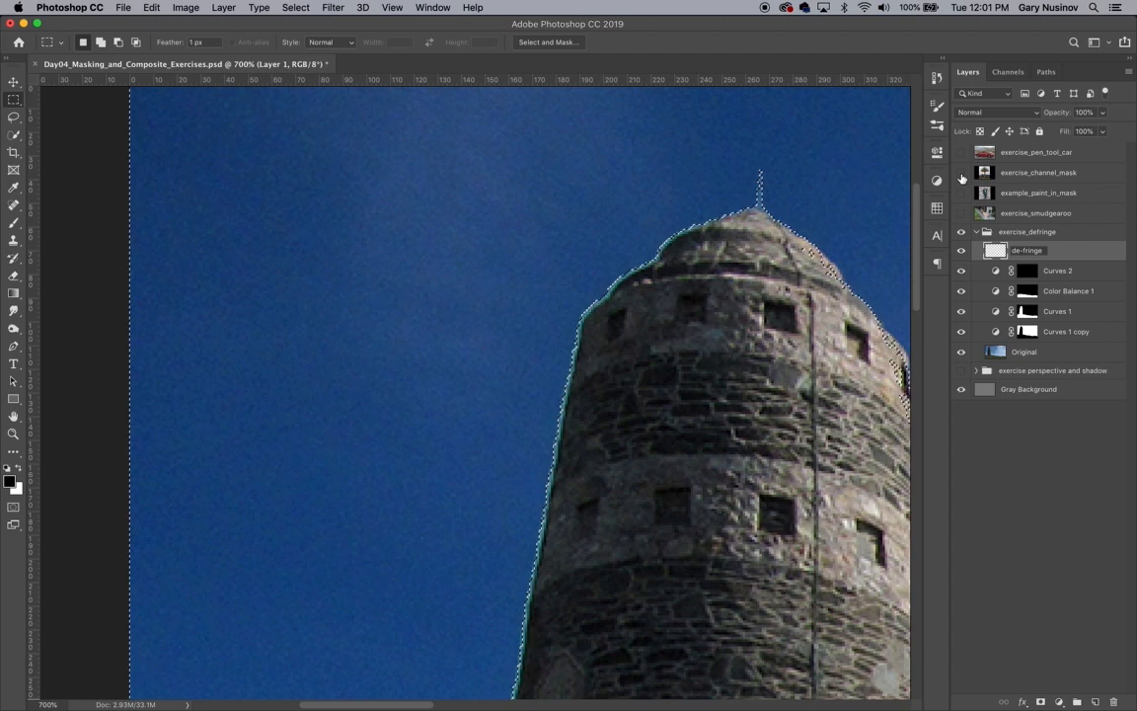
{"action": "left_click", "coordinate": [961, 250]}
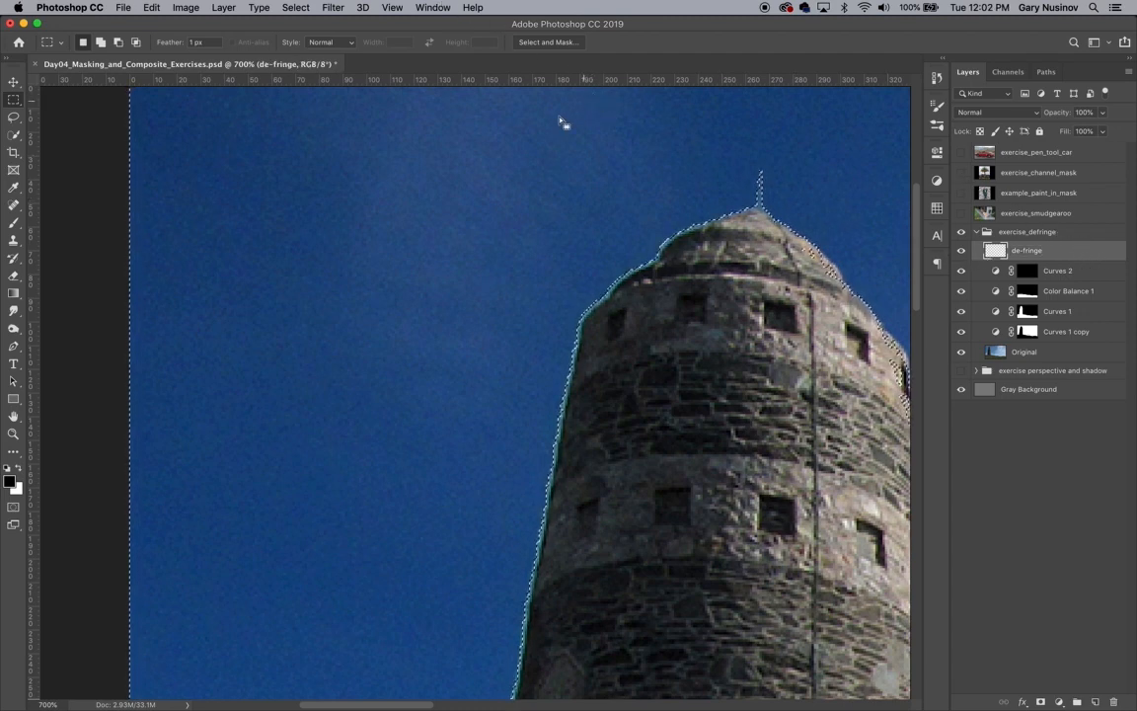
{"action": "left_click", "coordinate": [14, 225]}
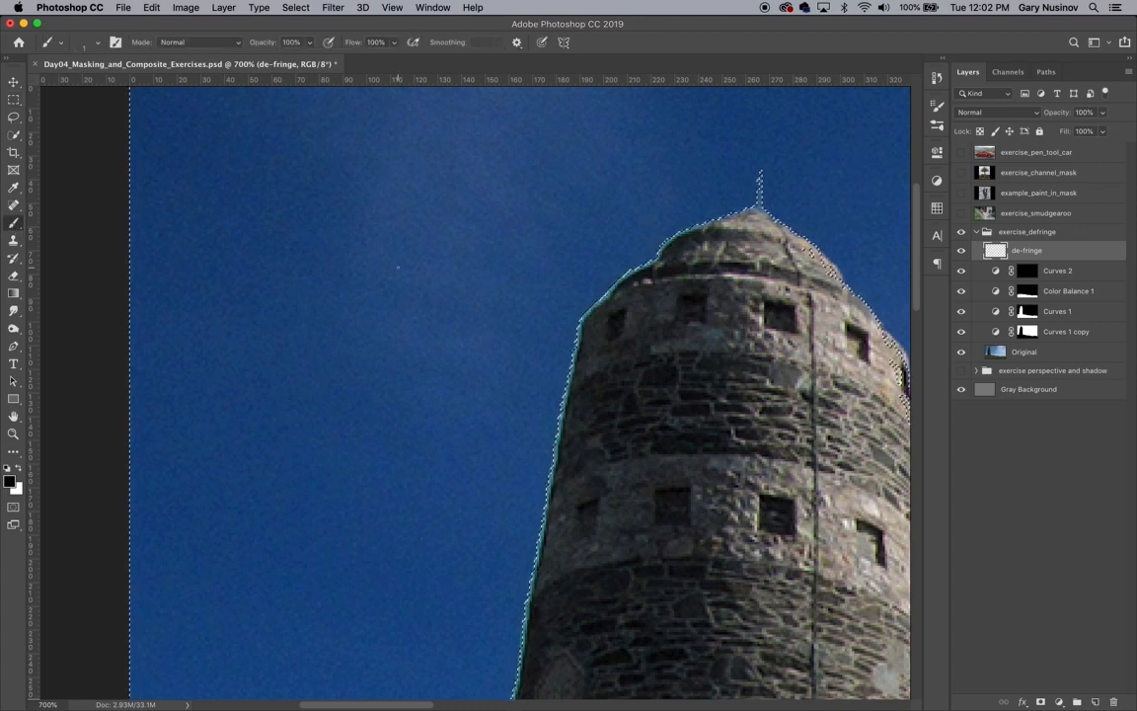
{"action": "mouse_move", "coordinate": [488, 414]}
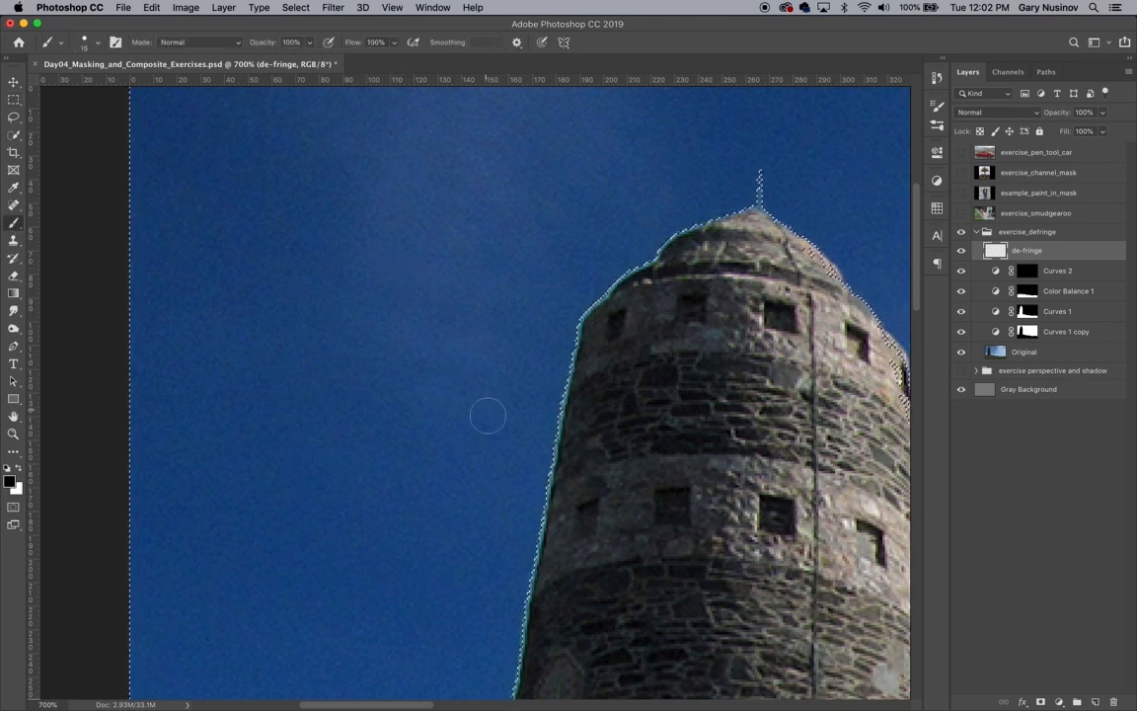
Set up the Clone Stamp with Darken mode, 7% opacity and Current & Below sampling
{"action": "left_click_drag", "start_coordinate": [494, 395], "coordinate": [484, 592]}
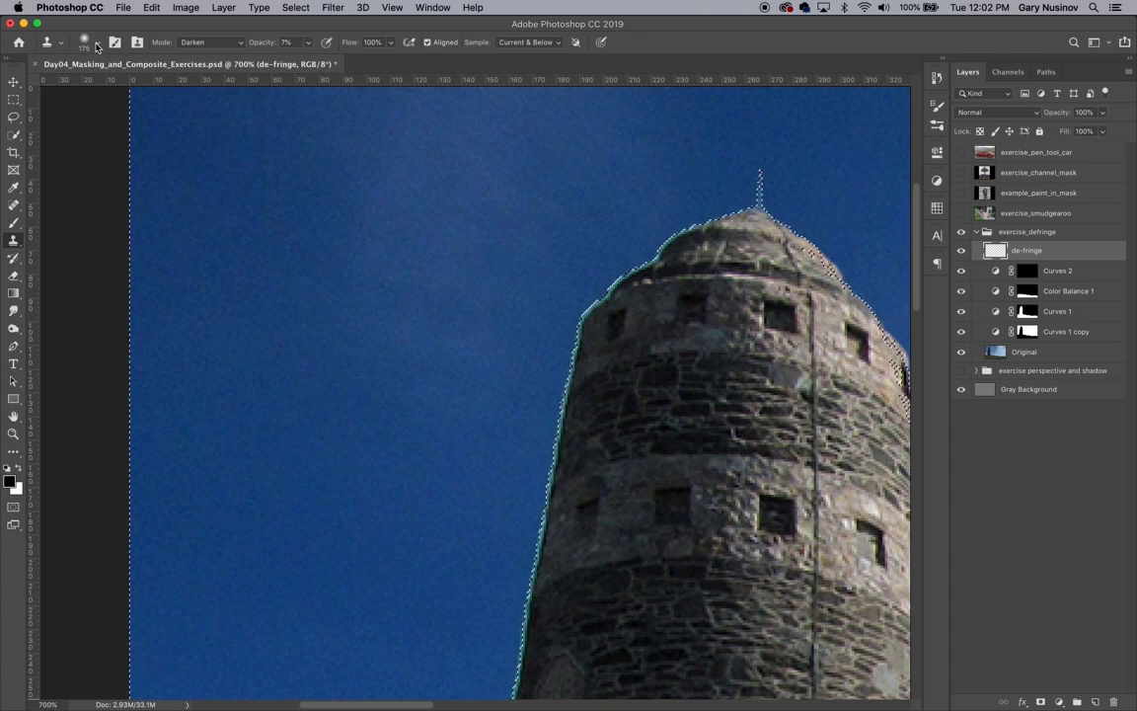
Keep Current & Below sampling and clone sky over the fringe at the tower top
{"action": "left_click", "coordinate": [85, 41]}
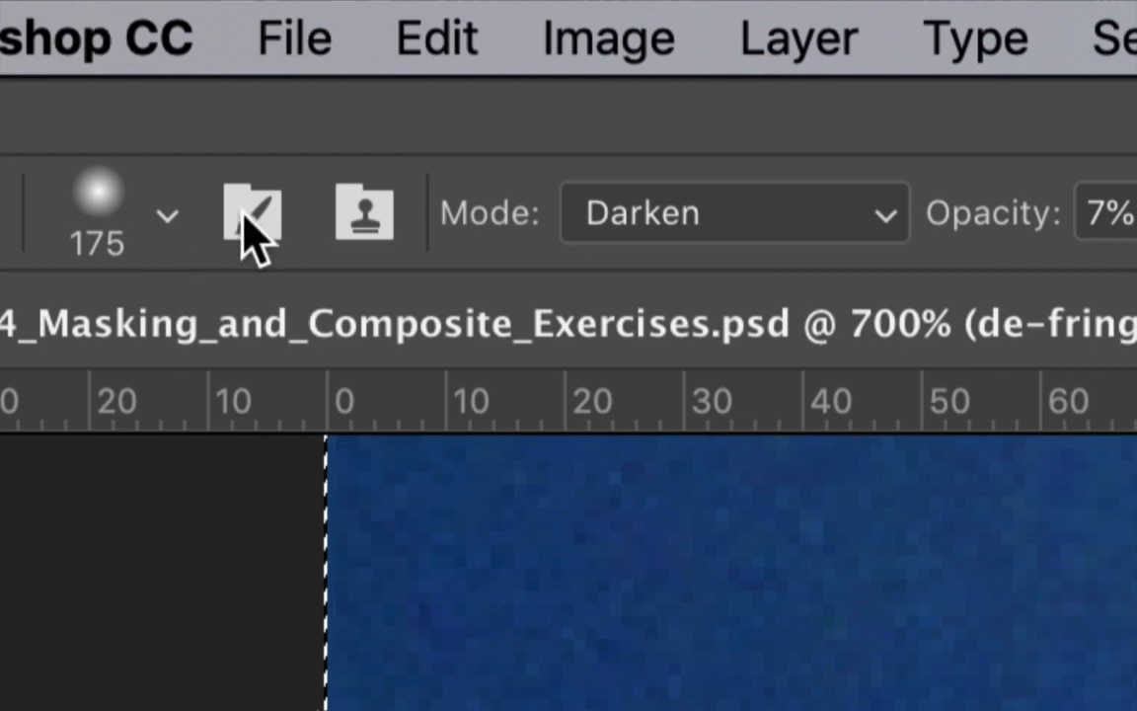
{"action": "left_click", "coordinate": [734, 213]}
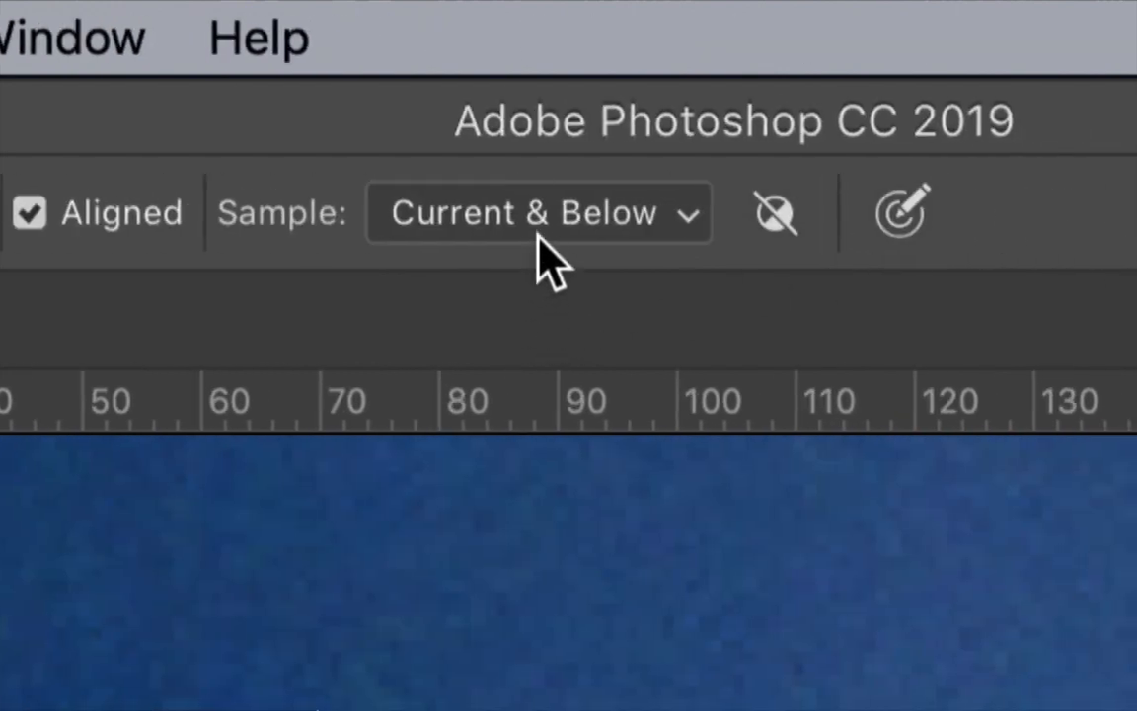
{"action": "left_click", "coordinate": [538, 211]}
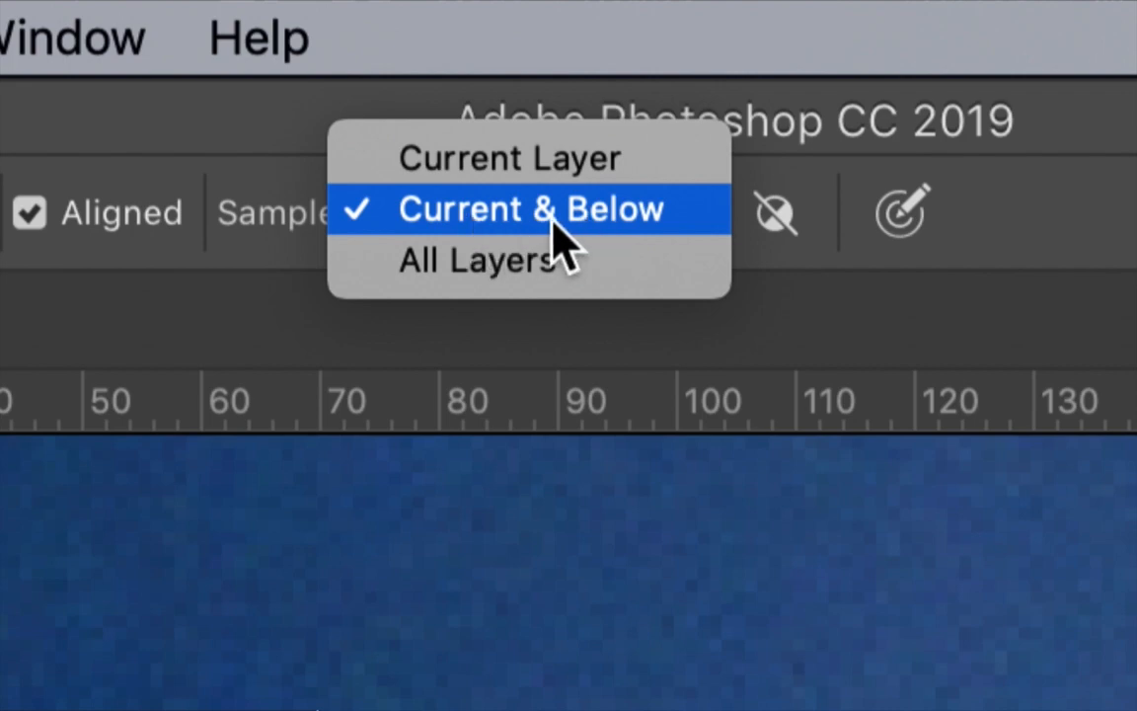
{"action": "left_click", "coordinate": [509, 207]}
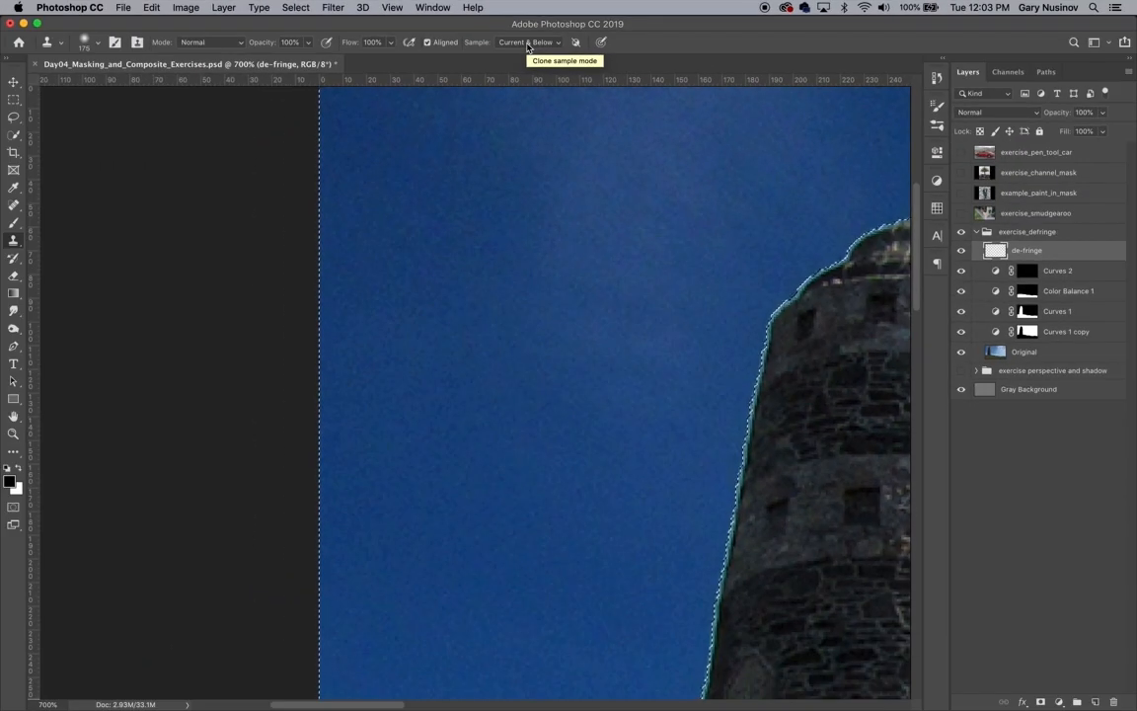
{"action": "mouse_move", "coordinate": [350, 296]}
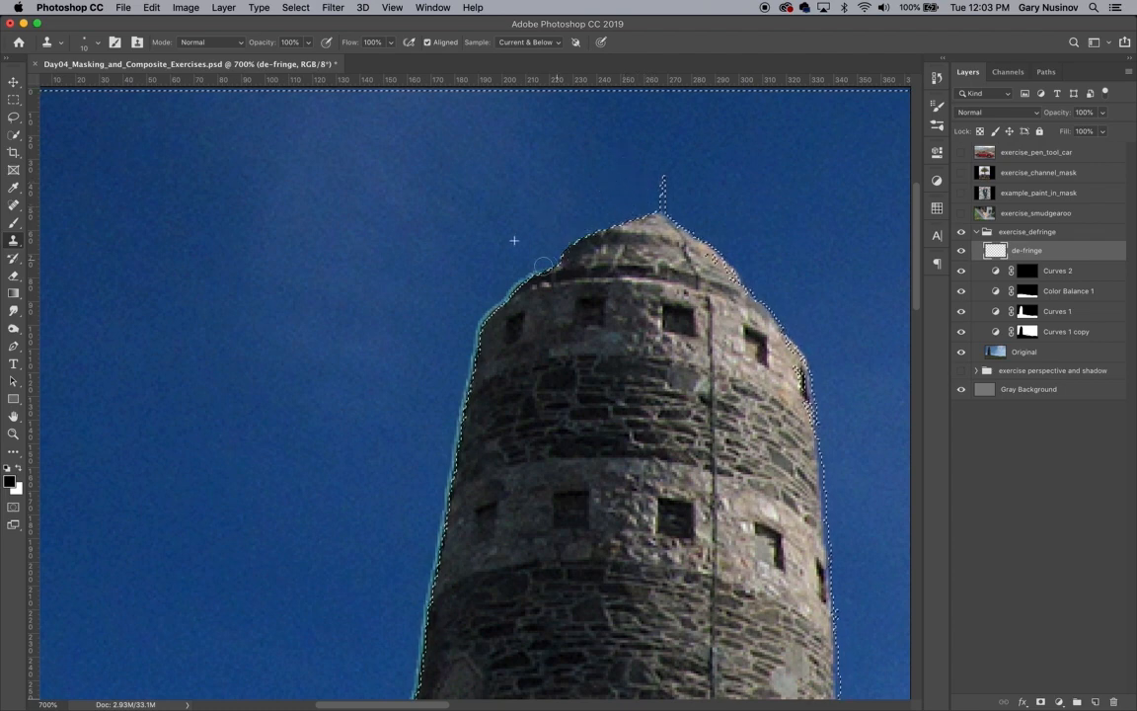
{"action": "left_click_drag", "start_coordinate": [543, 266], "coordinate": [452, 365]}
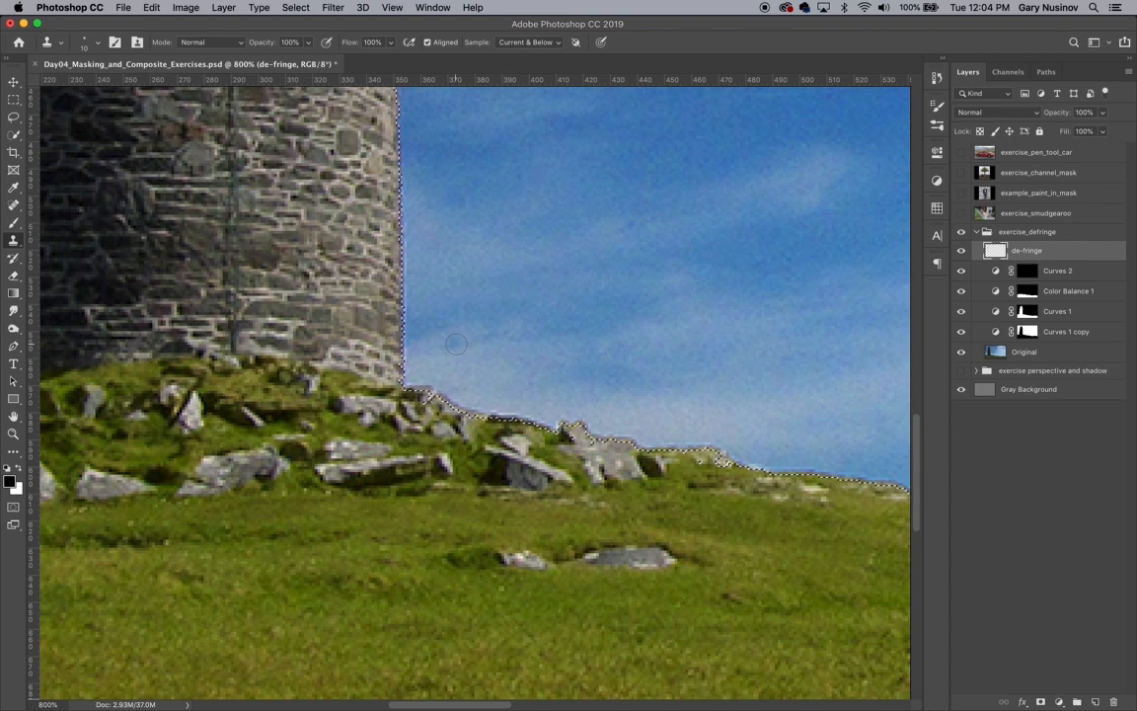
Sample nearby sky to clone over the fringe at the tower base and grassy horizon
{"action": "key", "text": "alt"}
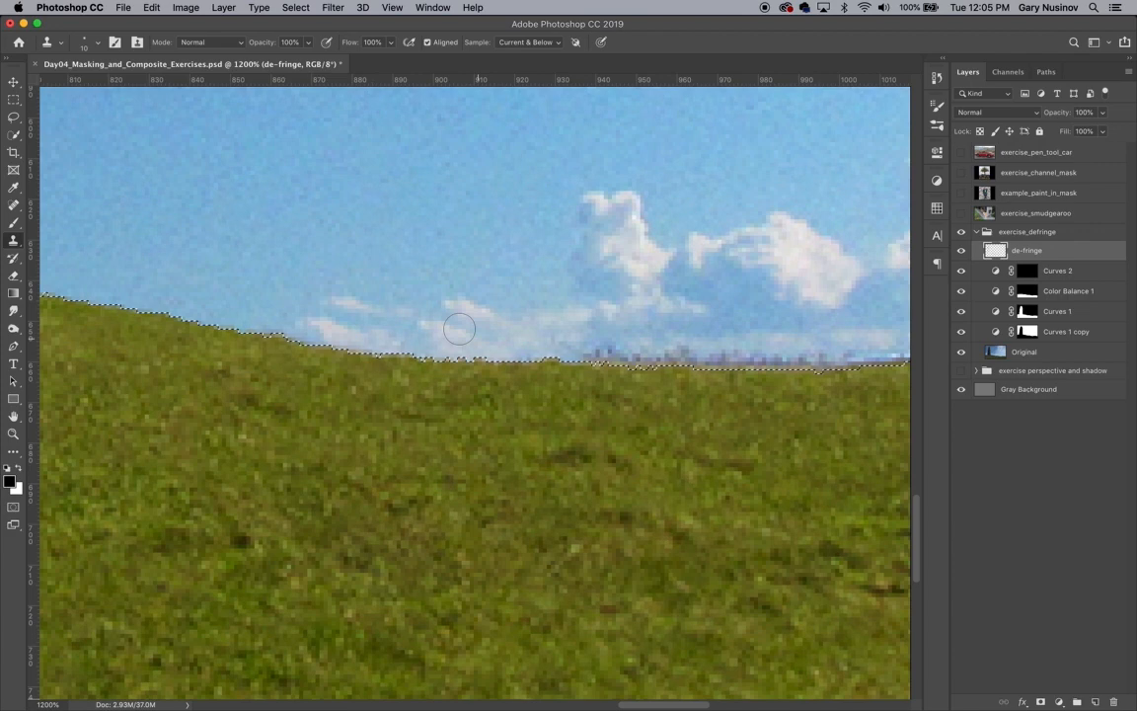
{"action": "mouse_move", "coordinate": [409, 286]}
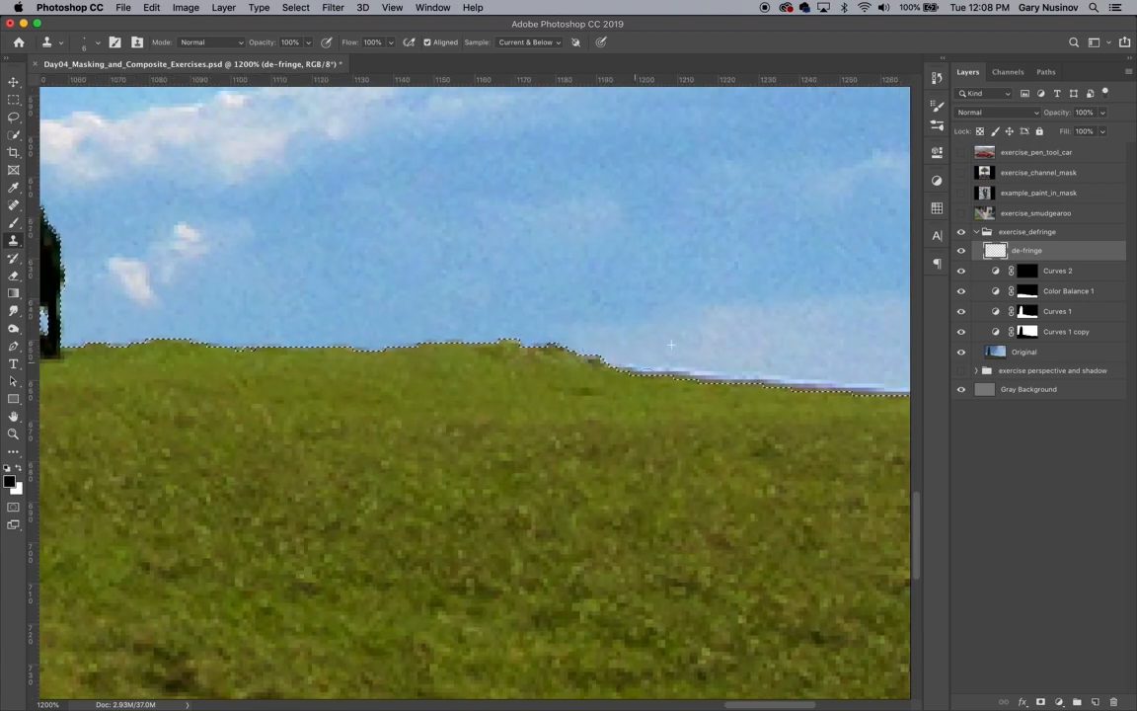
Move along the grassy skyline to clone out its remaining pale fringe
{"action": "scroll", "scroll_direction": "right", "scroll_amount": 3}
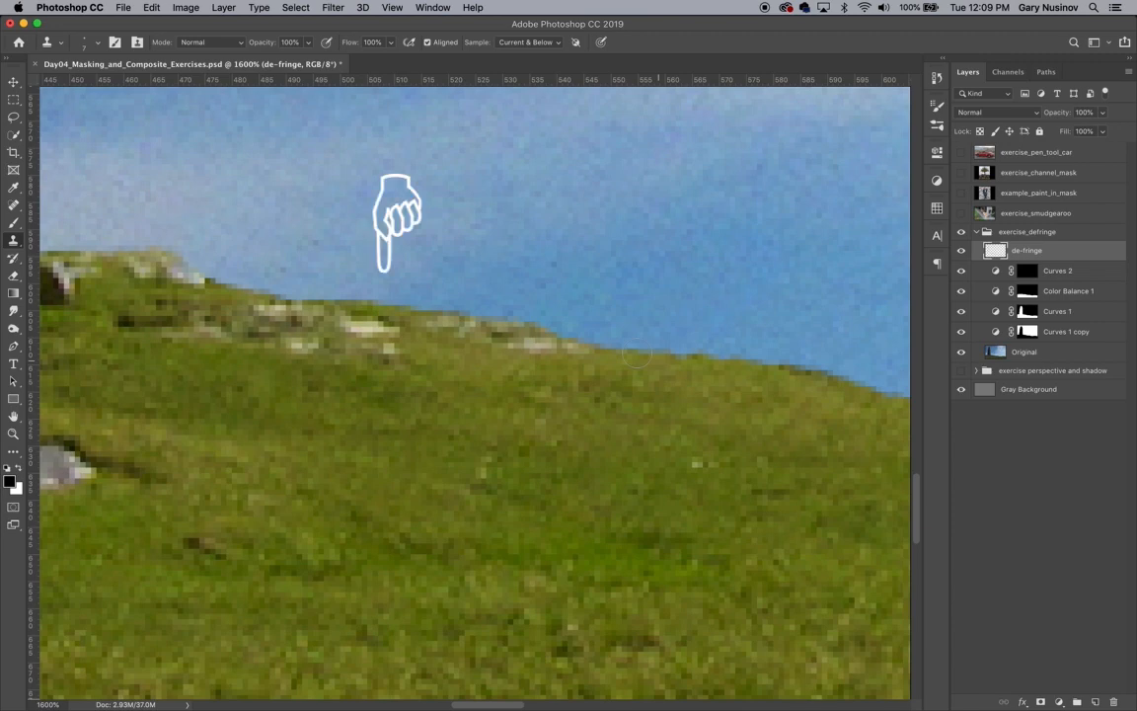
{"action": "mouse_move", "coordinate": [637, 356]}
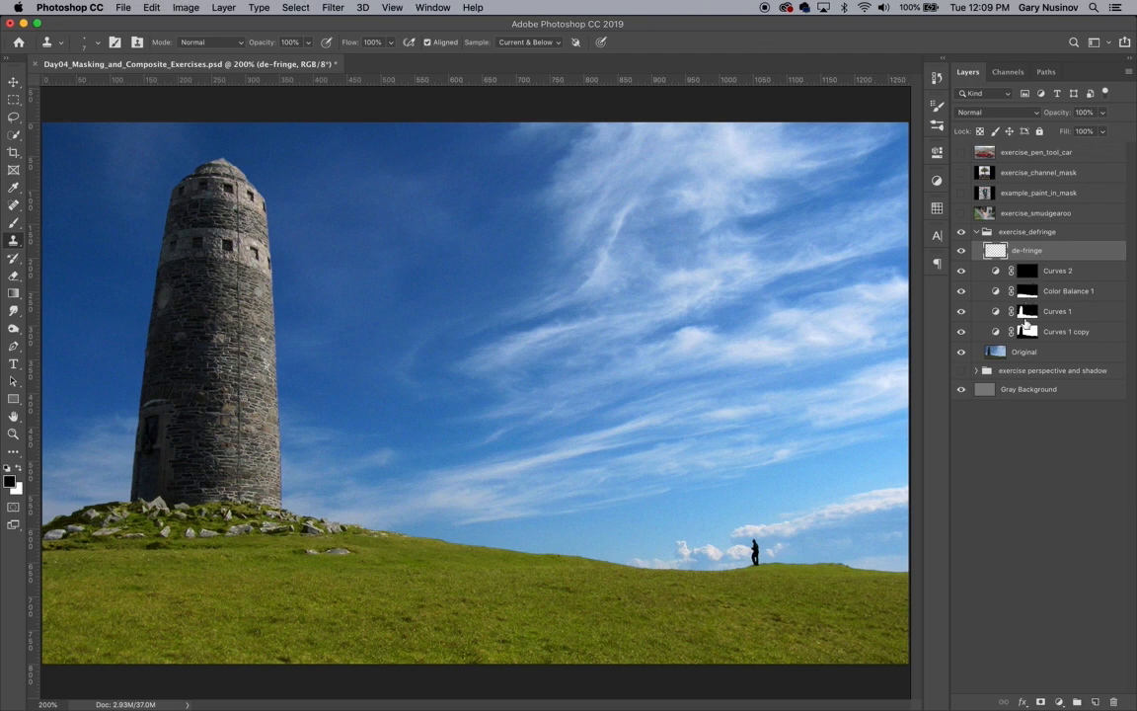
{"action": "mouse_move", "coordinate": [1026, 331]}
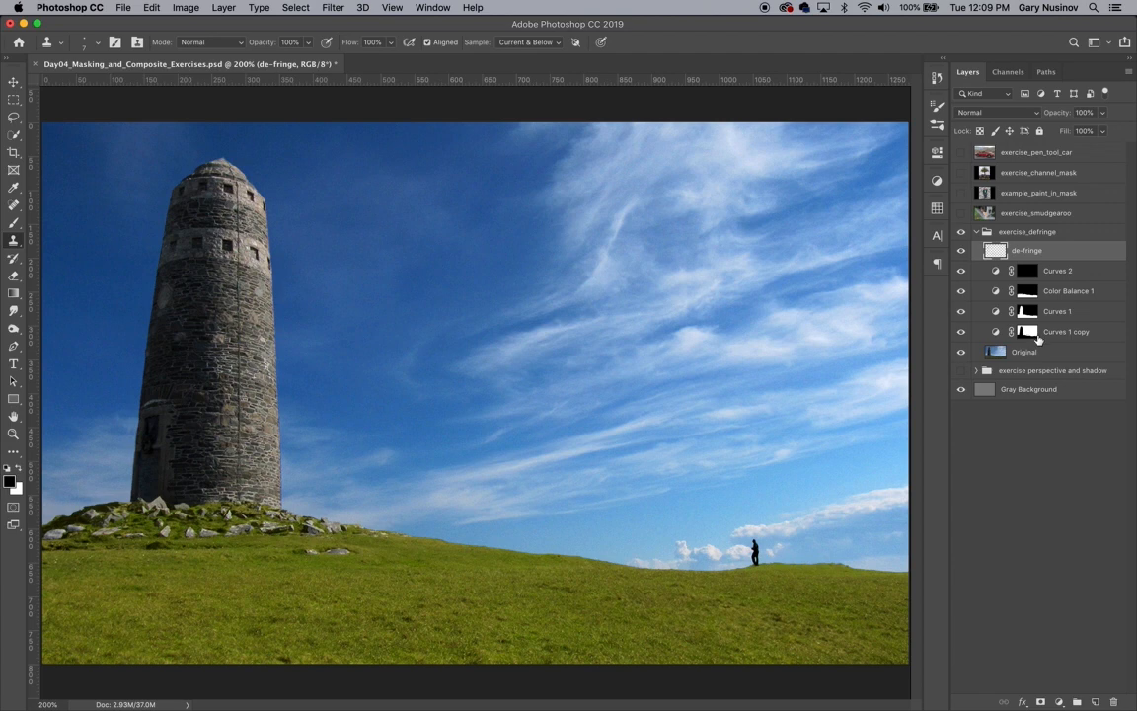
{"action": "mouse_move", "coordinate": [1026, 353]}
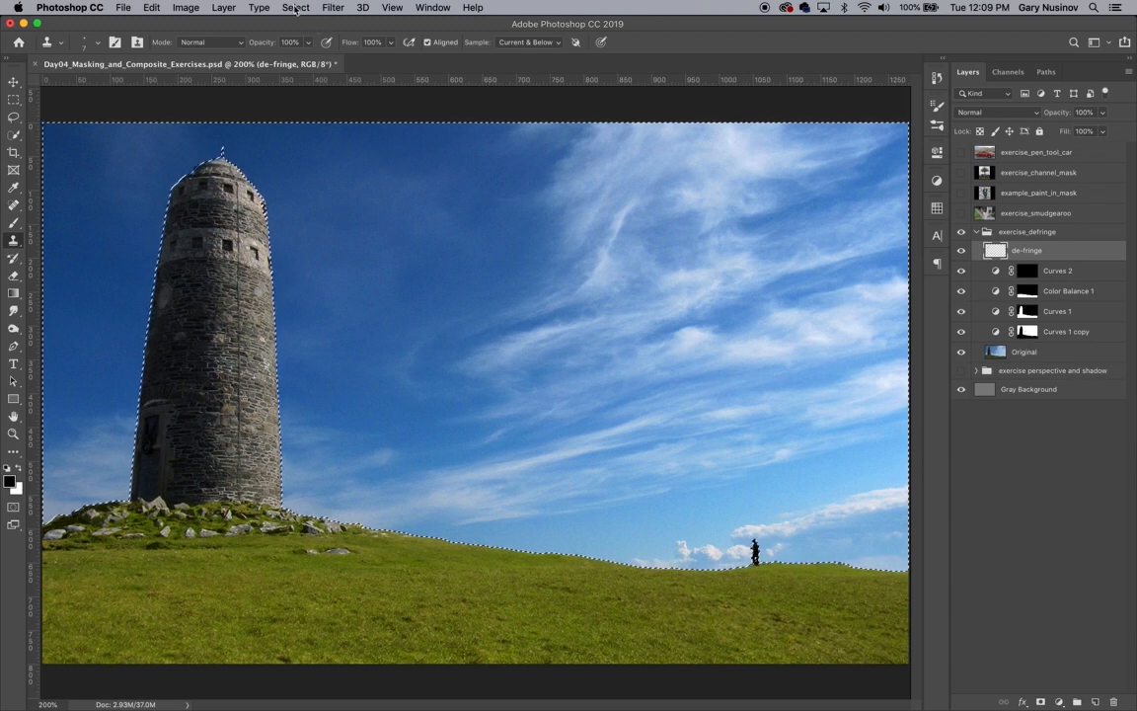
Open Select > Modify > Border and enter a width of 4 pixels
{"action": "left_click", "coordinate": [295, 7]}
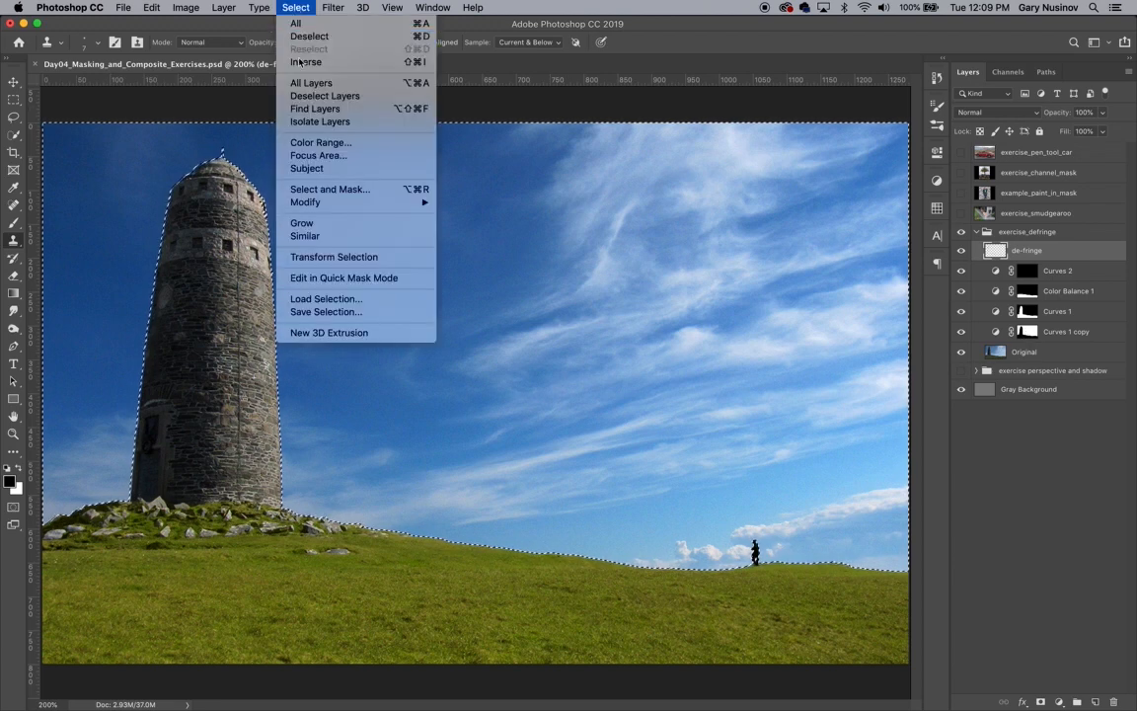
{"action": "mouse_move", "coordinate": [305, 203]}
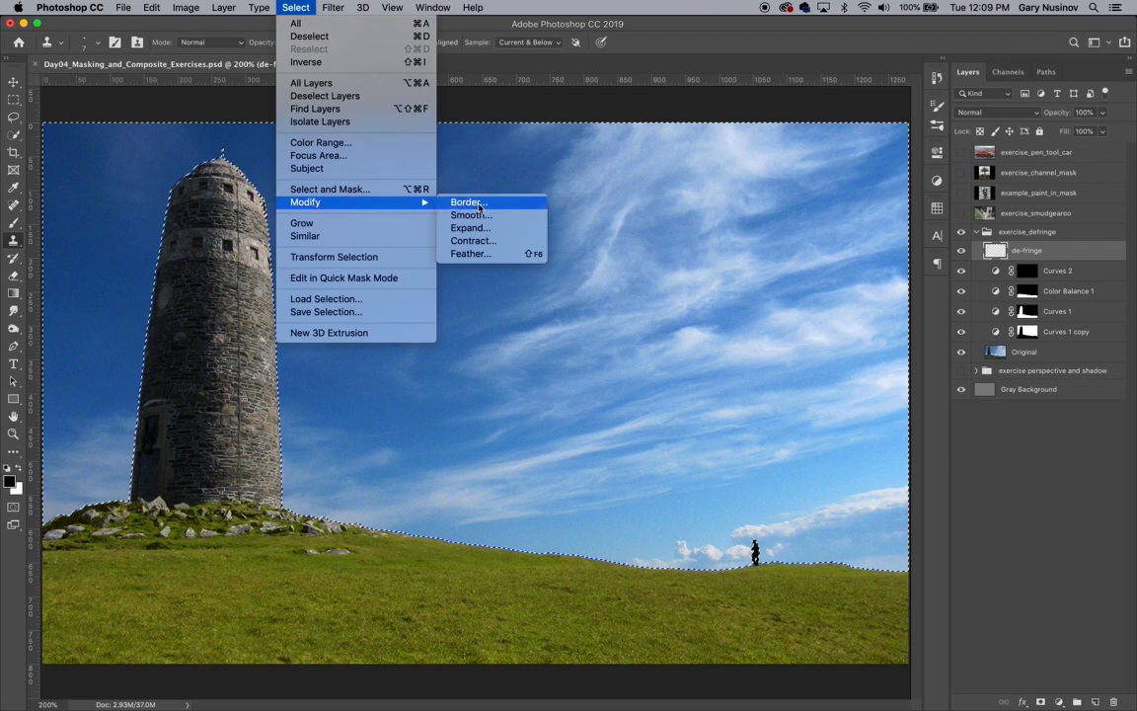
{"action": "left_click", "coordinate": [468, 203]}
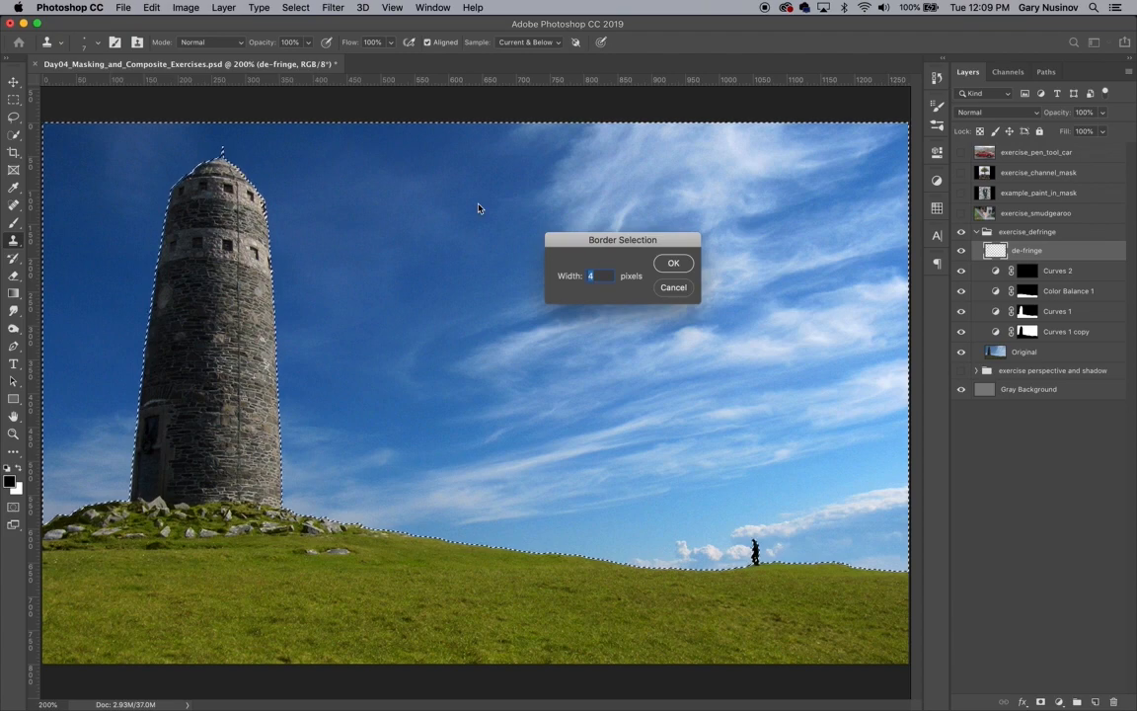
{"action": "mouse_move", "coordinate": [600, 294]}
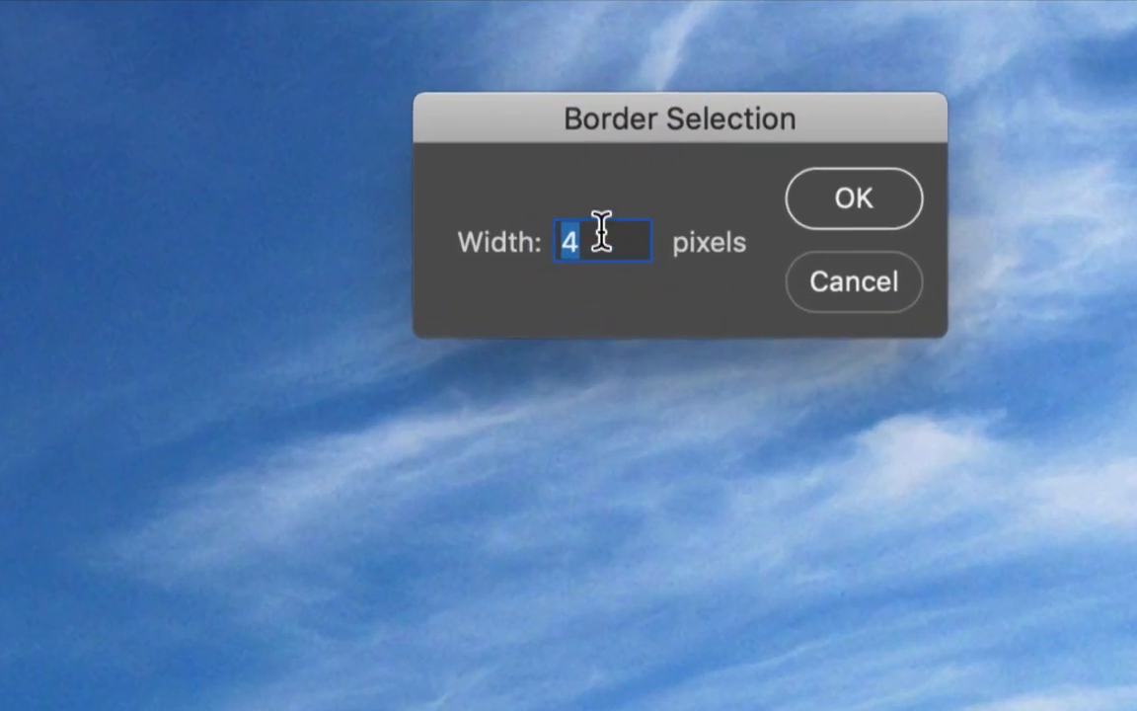
{"action": "key", "text": "Backspace"}
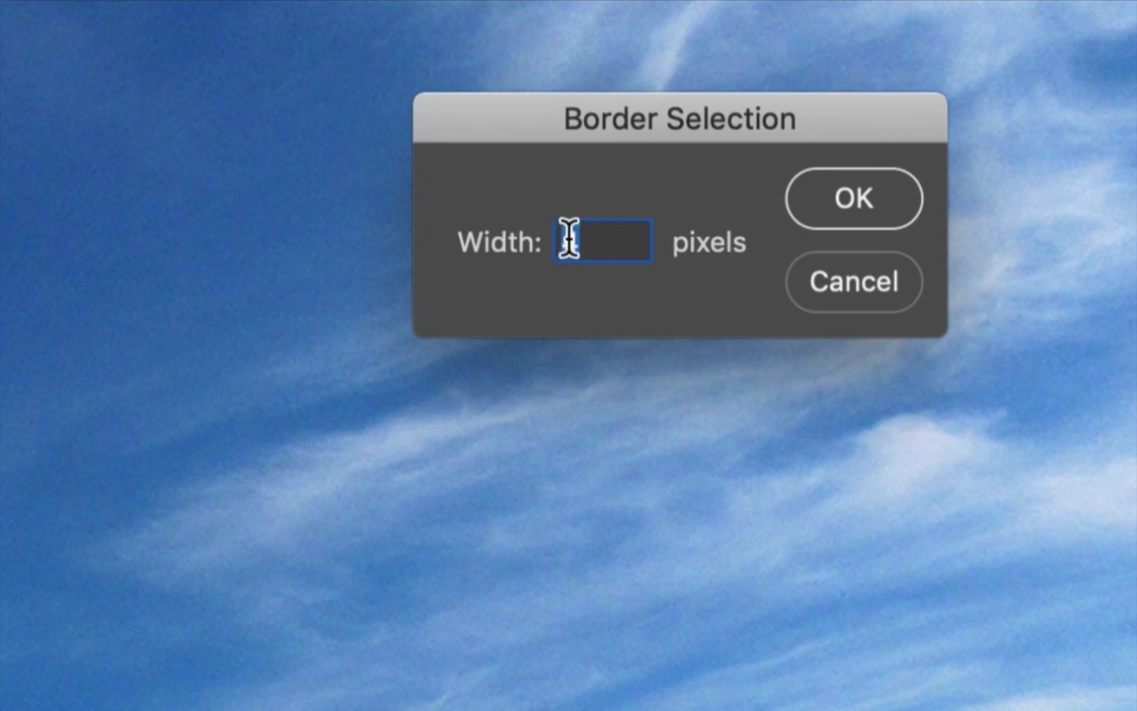
{"action": "type", "text": "4"}
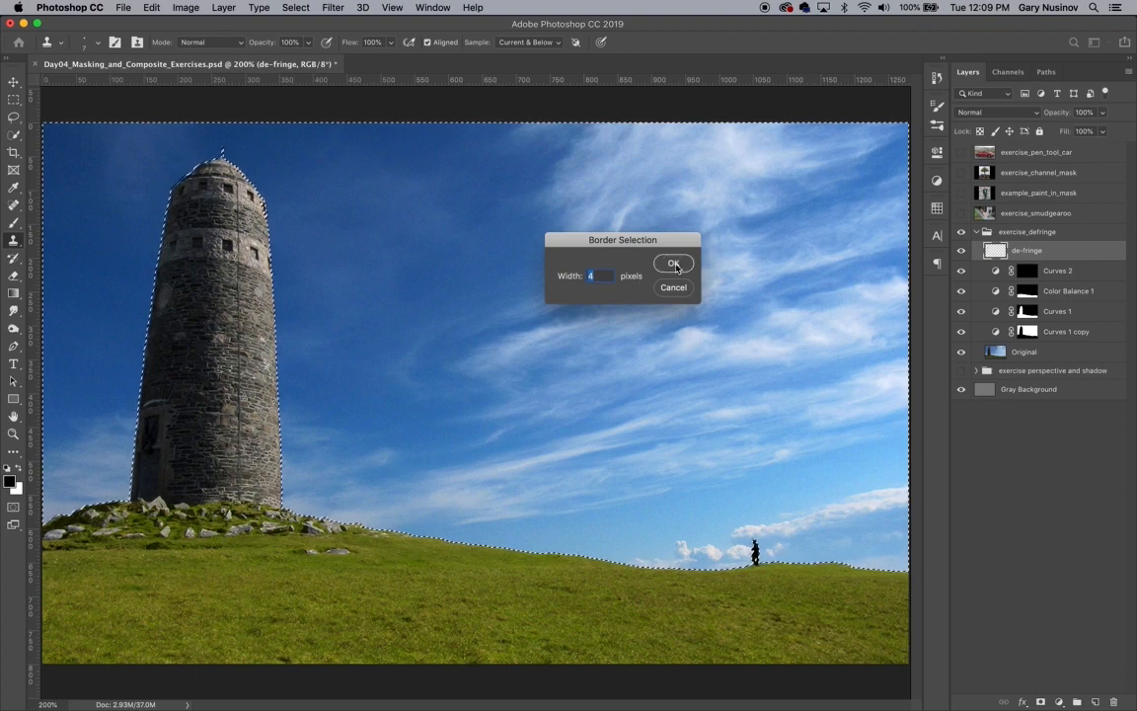
Apply the 4-pixel border selection and switch to the Blur Tool
{"action": "left_click", "coordinate": [674, 262]}
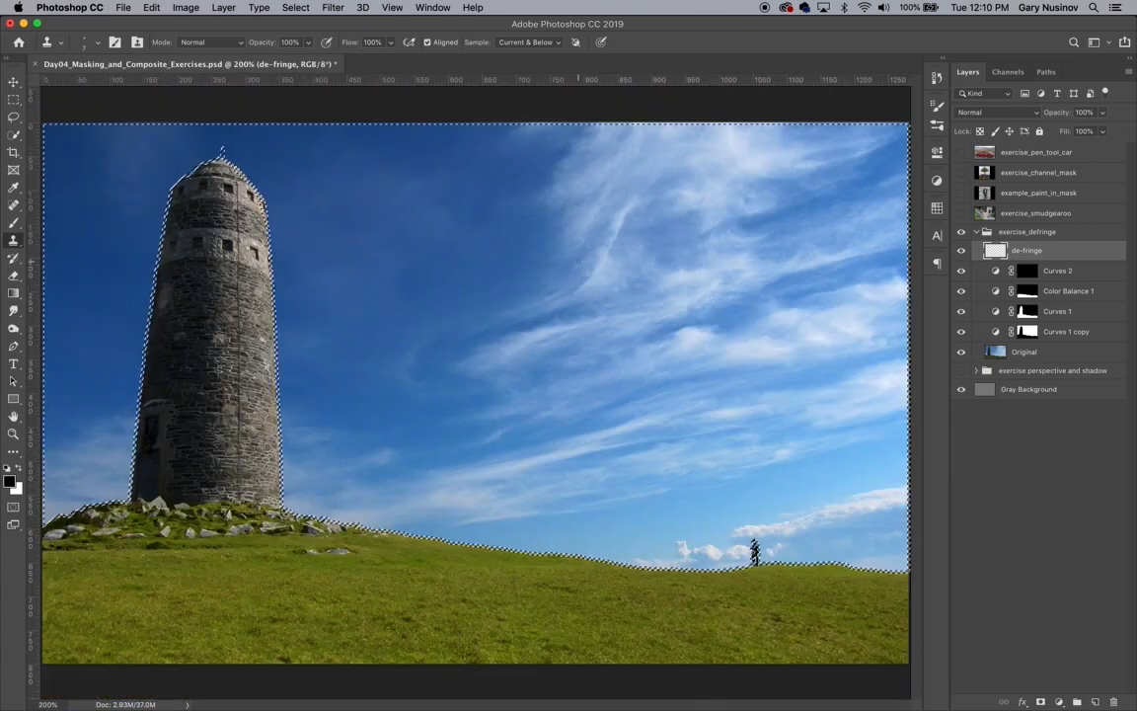
{"action": "mouse_move", "coordinate": [14, 311]}
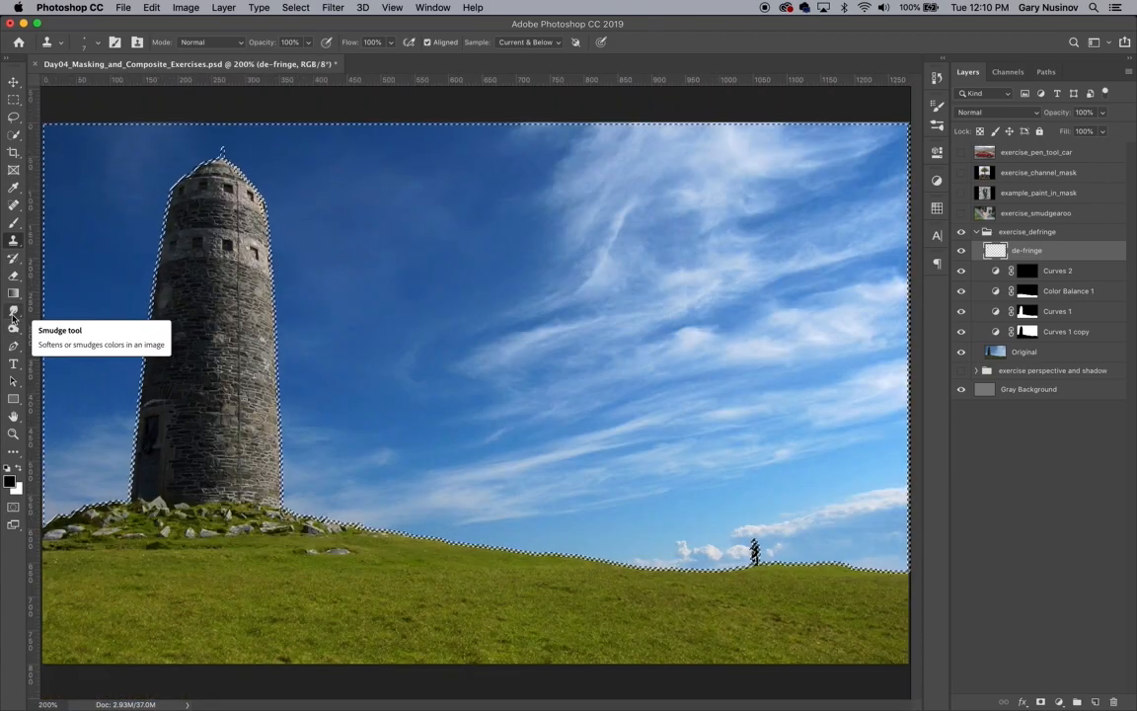
{"action": "left_click", "coordinate": [14, 310]}
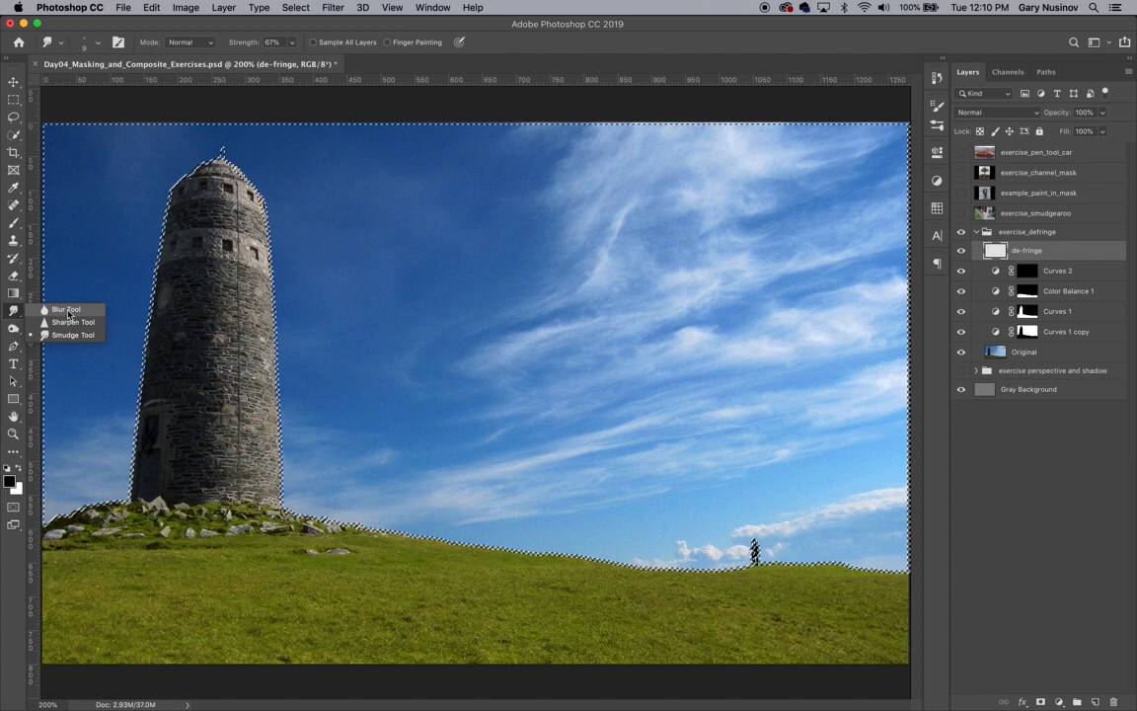
{"action": "left_click", "coordinate": [66, 309]}
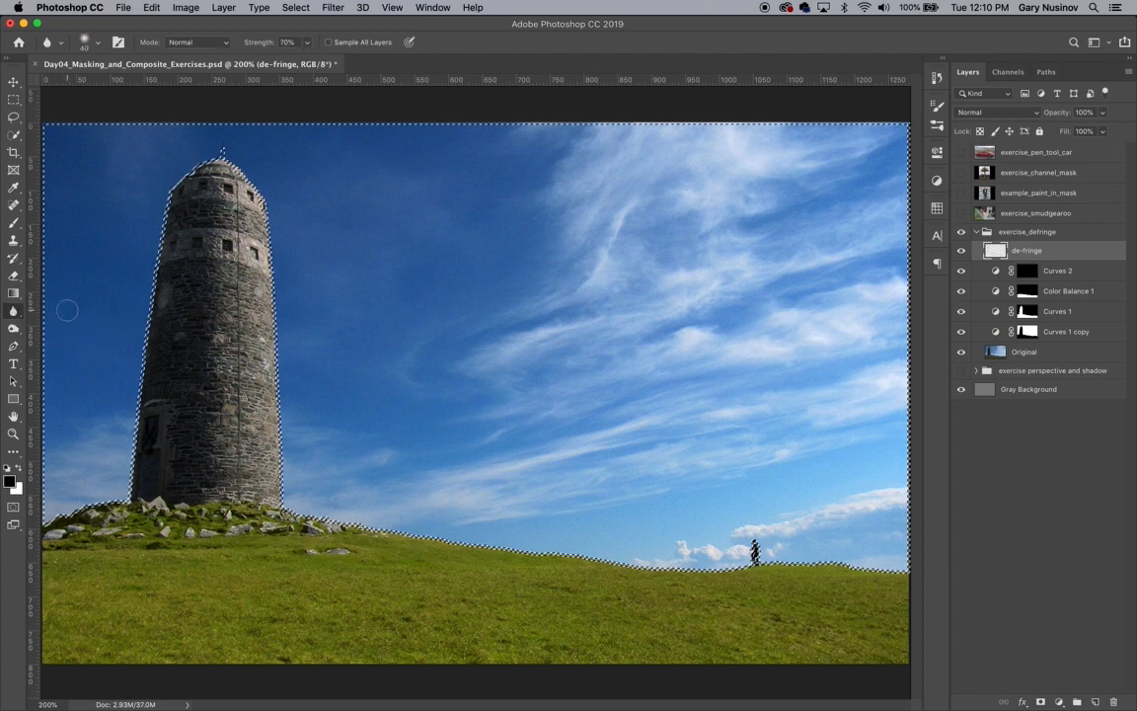